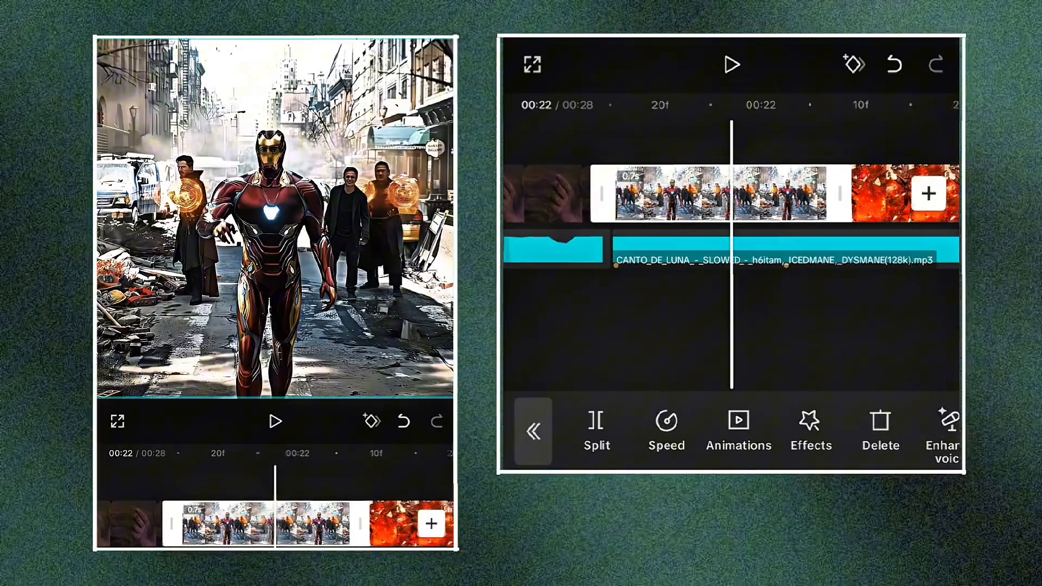
- Apply a Custom speed curve with middle beats removed, start point high and end point low, shortening the clip to 0.3s
click(665, 429)
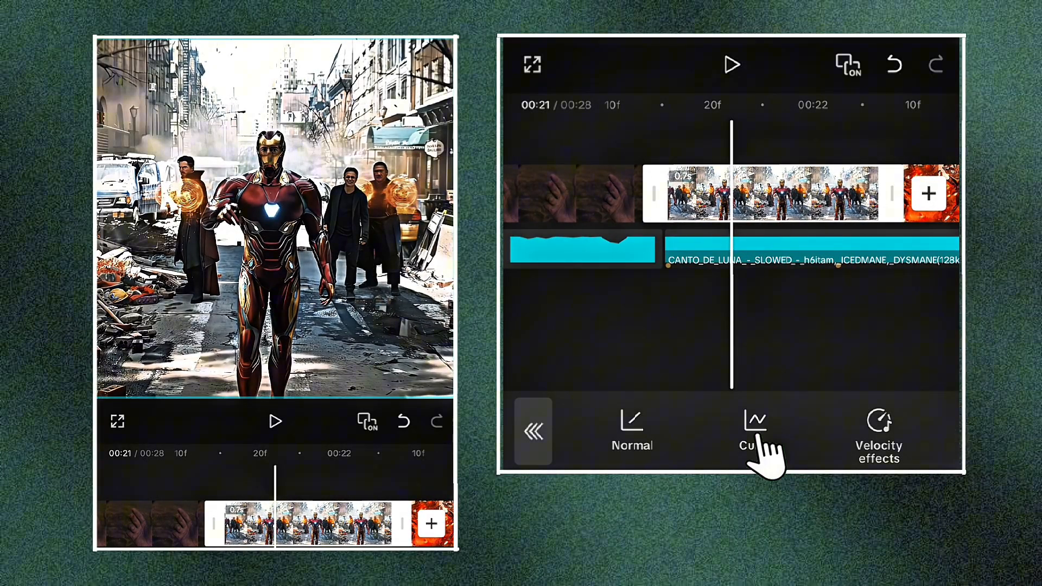
click(754, 432)
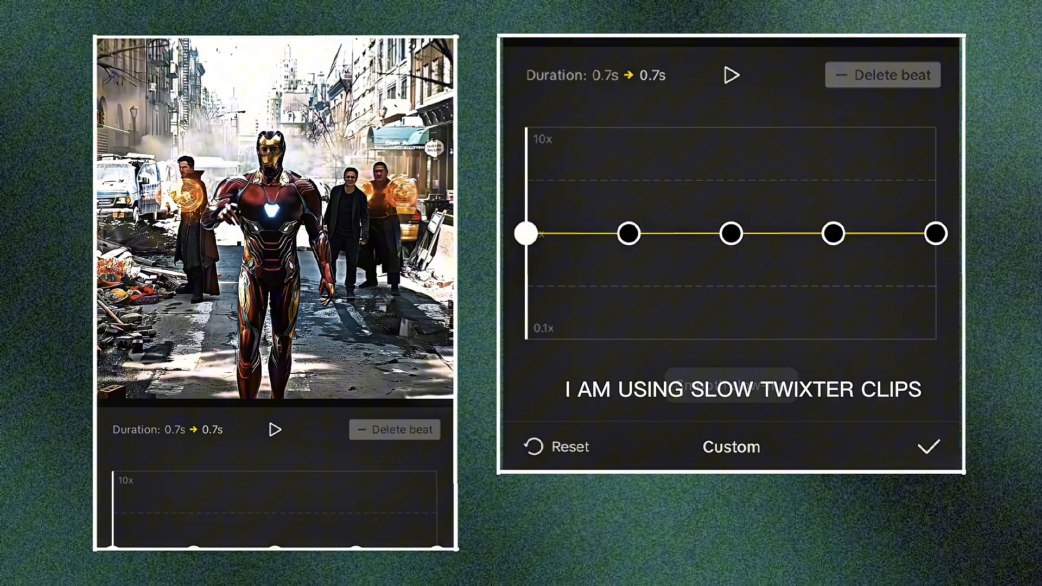
click(881, 75)
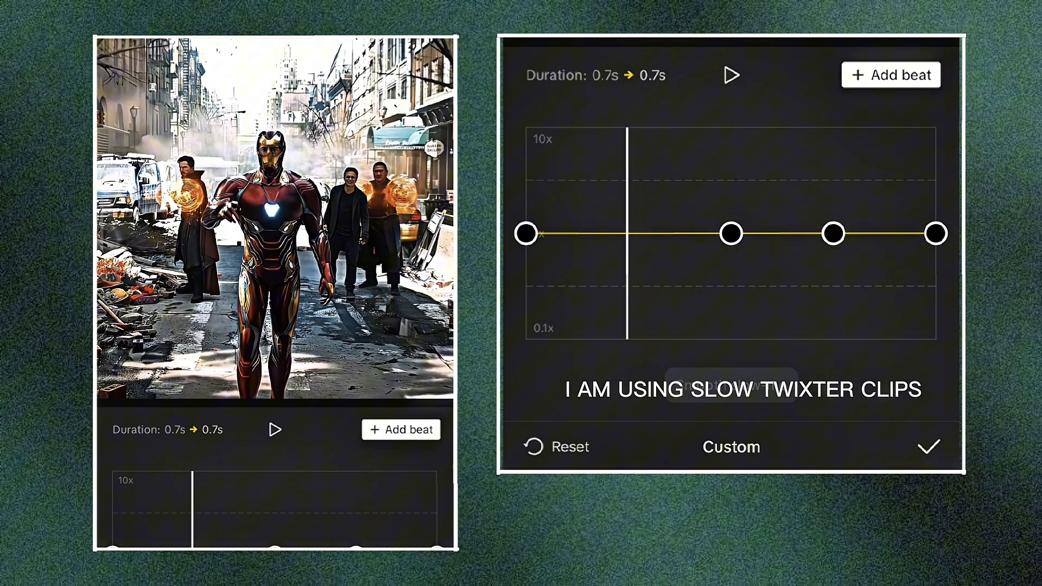
click(890, 75)
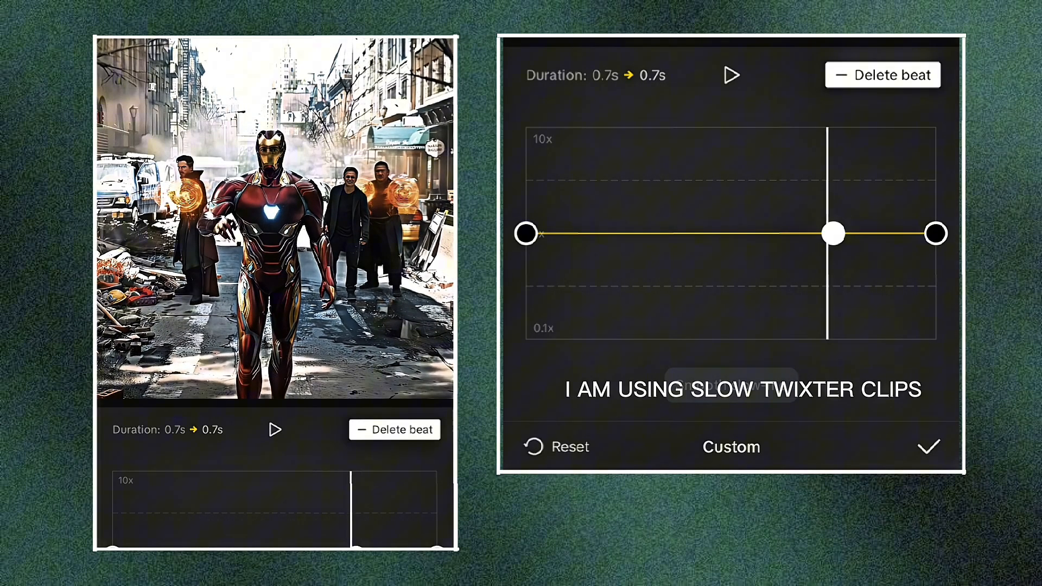
click(883, 74)
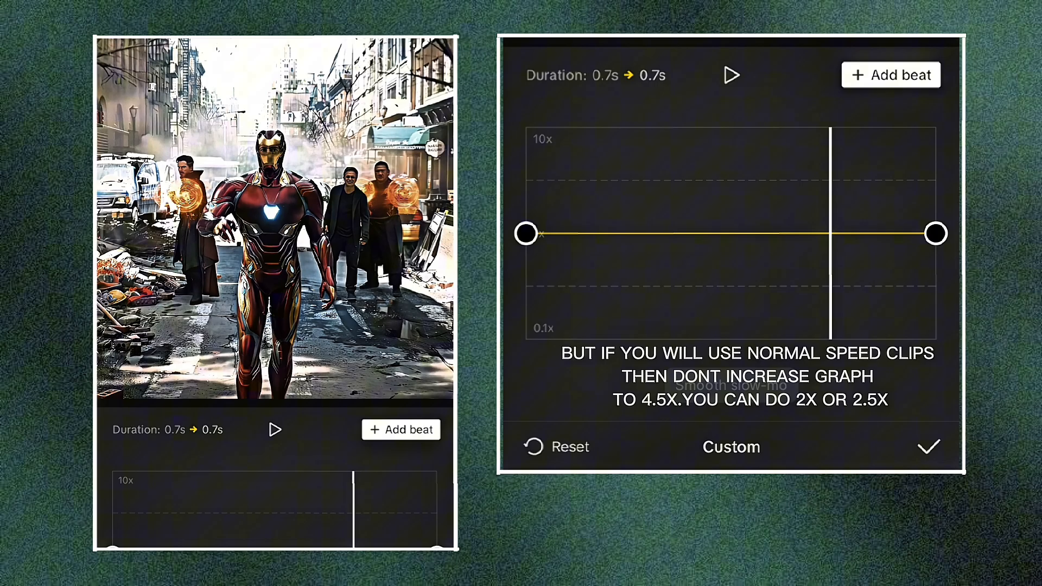
click(890, 75)
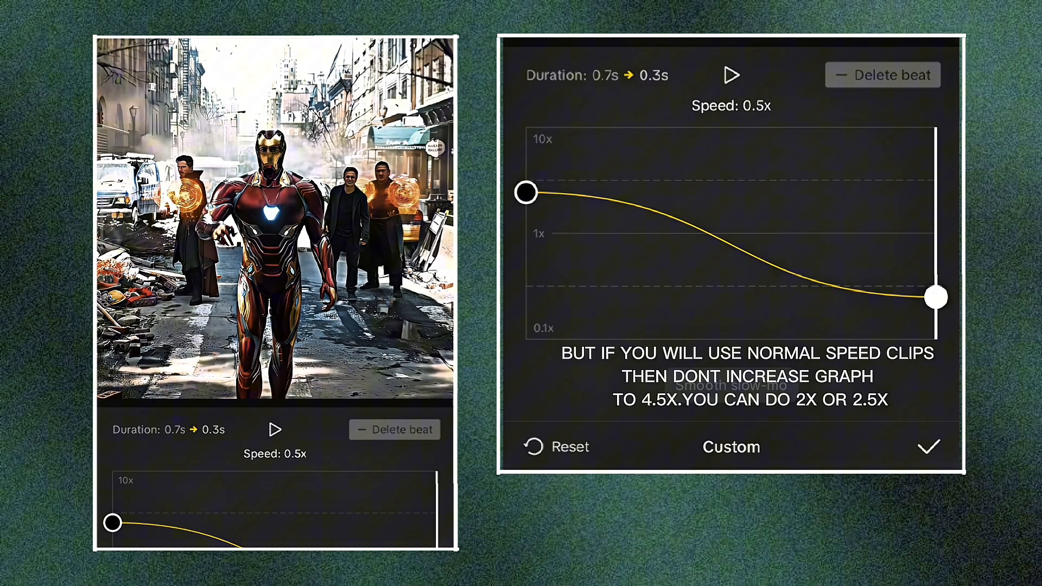
click(928, 446)
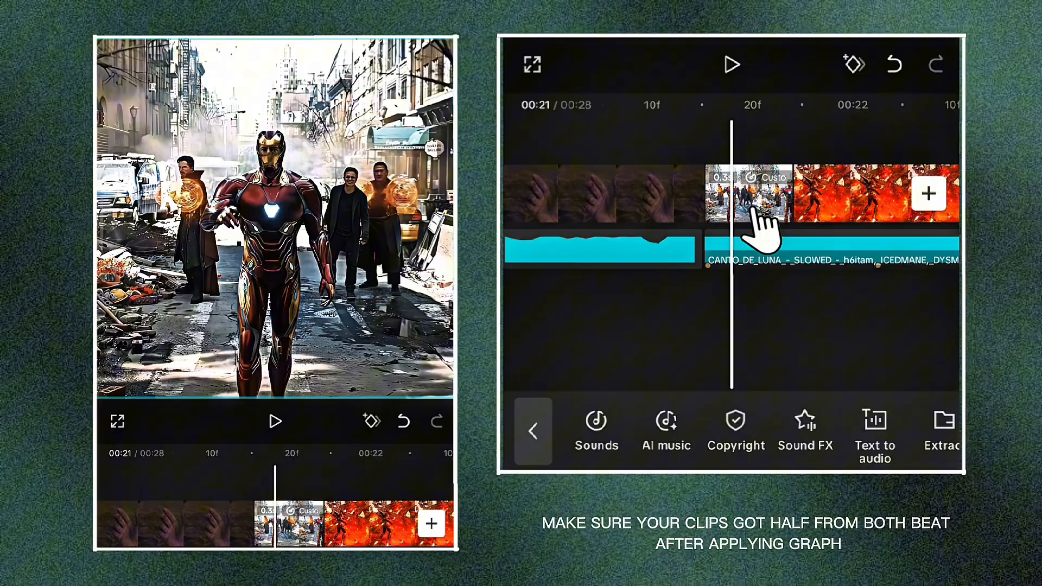
- Duplicate the slowed Iron Man clip and bring up the copy's Custom speed curve for editing
click(748, 194)
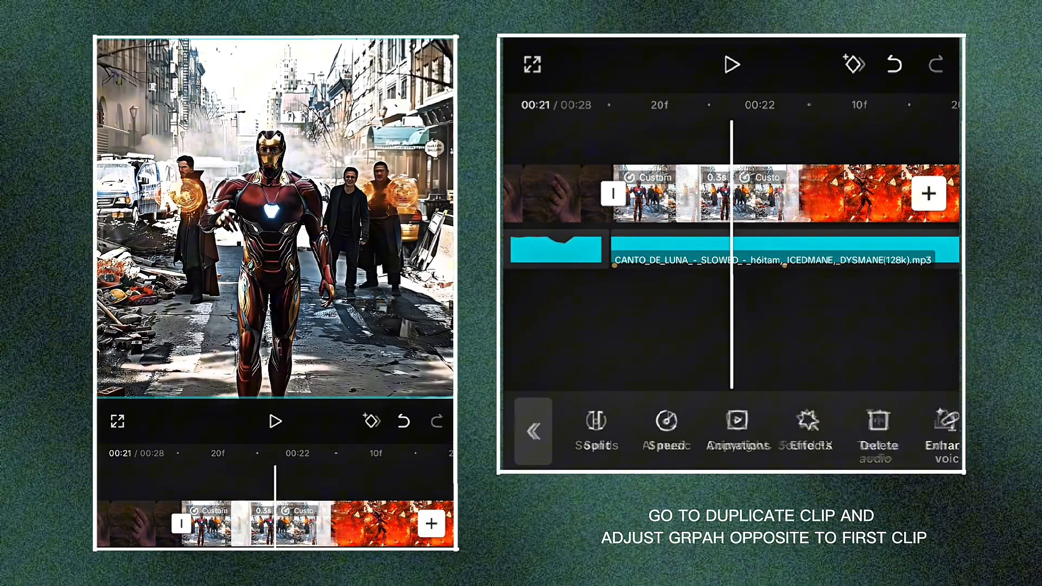
click(668, 432)
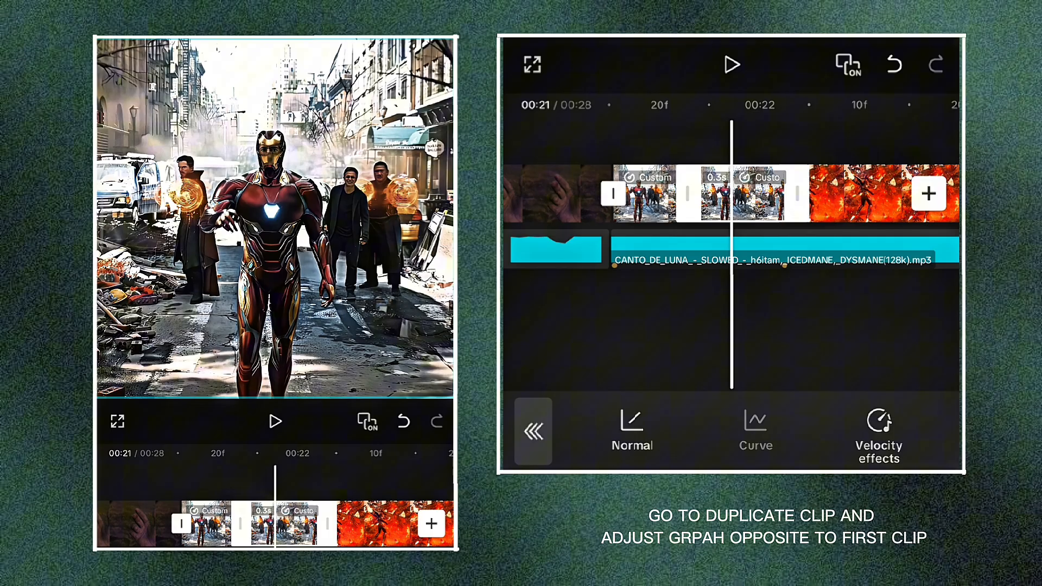
click(755, 432)
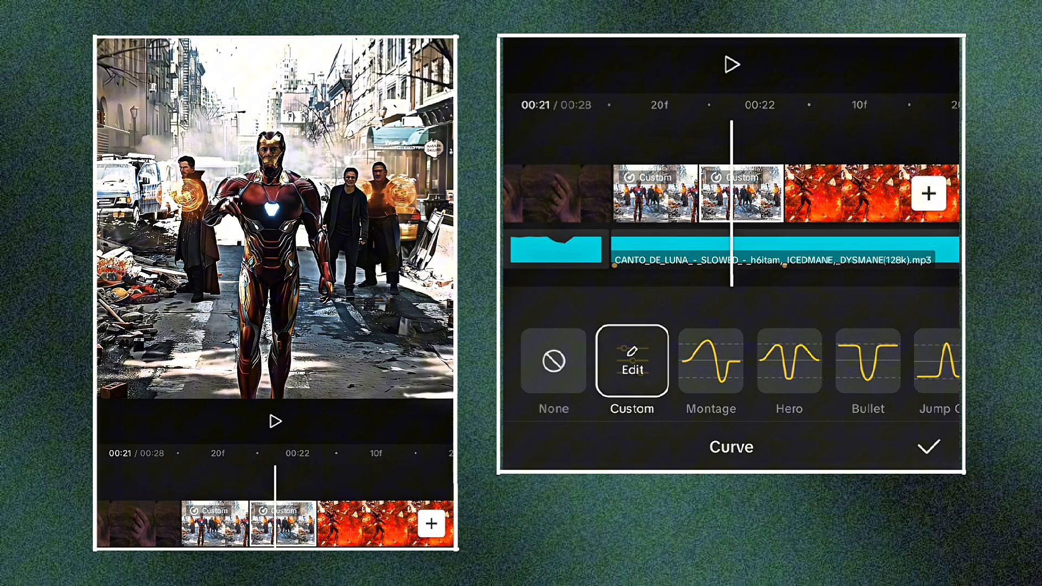
- Confirm the copy's curve, then reverse the second duplicate clip so it plays backwards
click(929, 446)
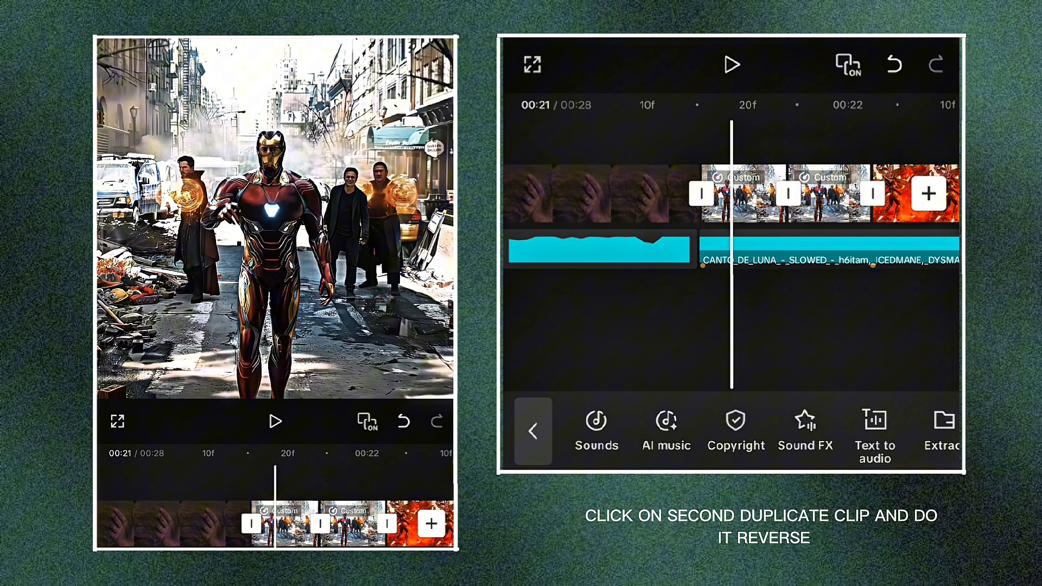
click(827, 193)
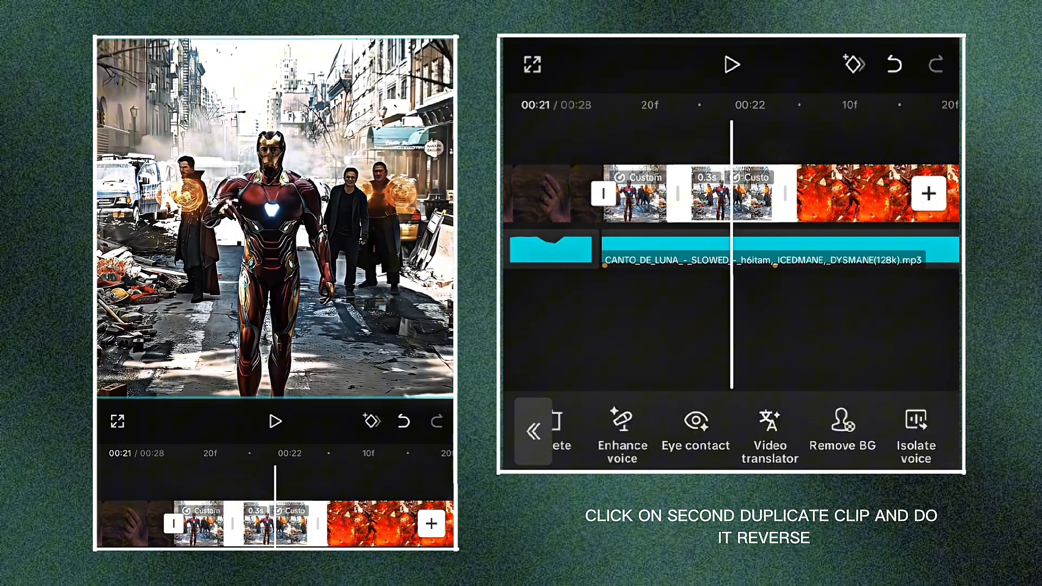
scroll(left, 3)
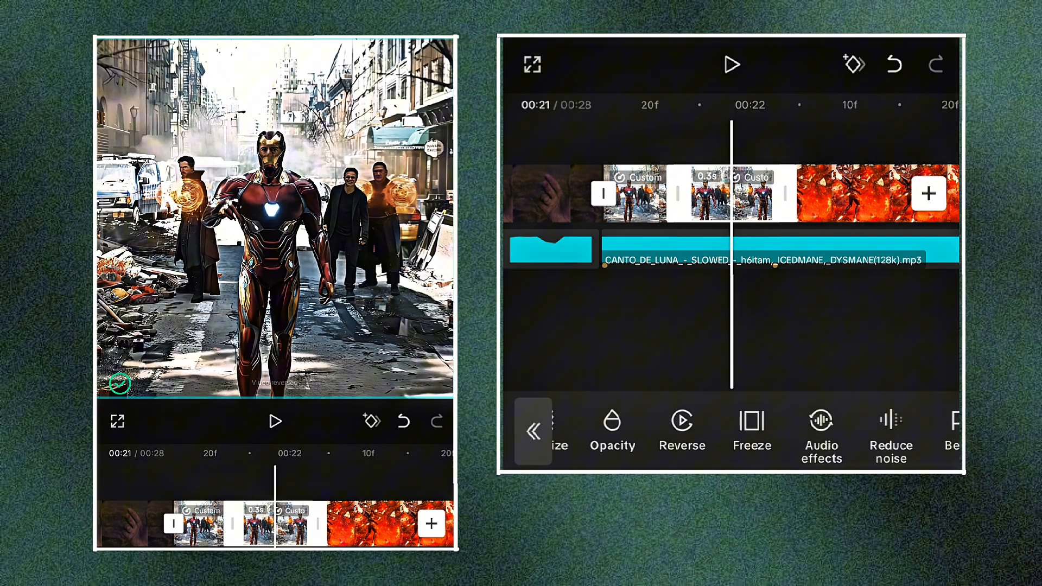
click(848, 64)
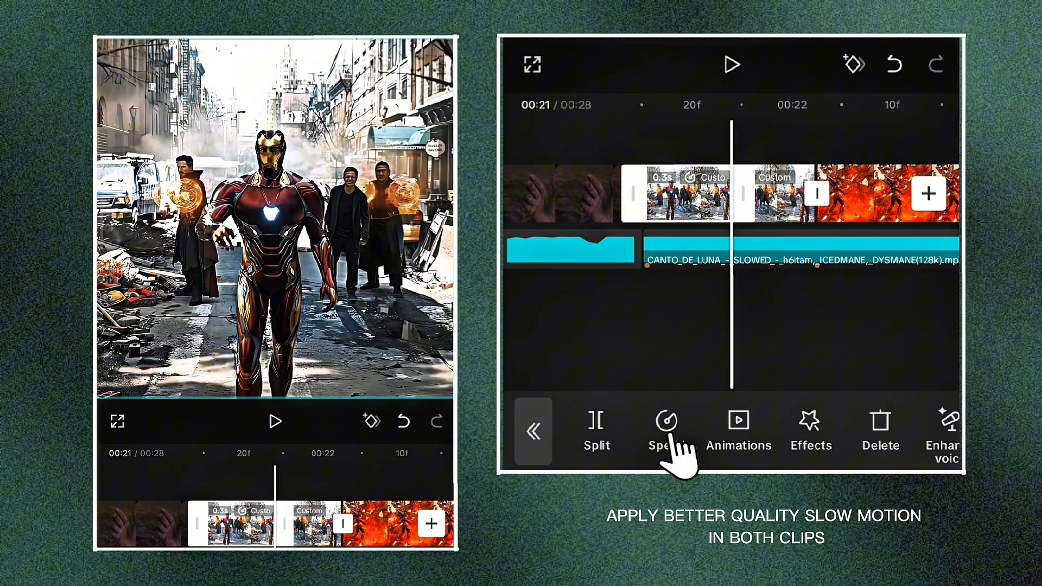
- Set Smooth slow-mo to Better quality on both speed-ramped Iron Man clips
click(667, 432)
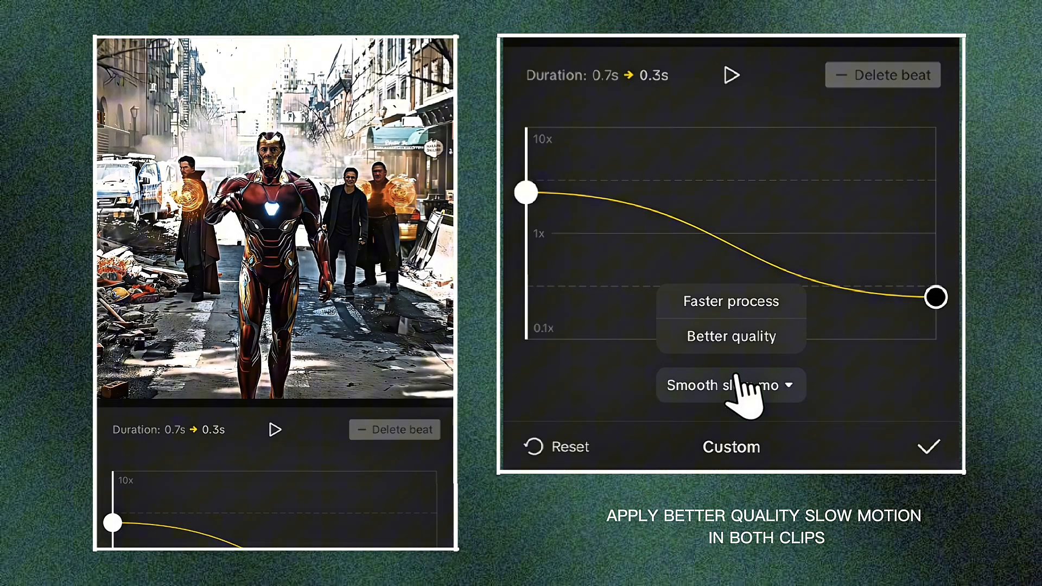
click(730, 336)
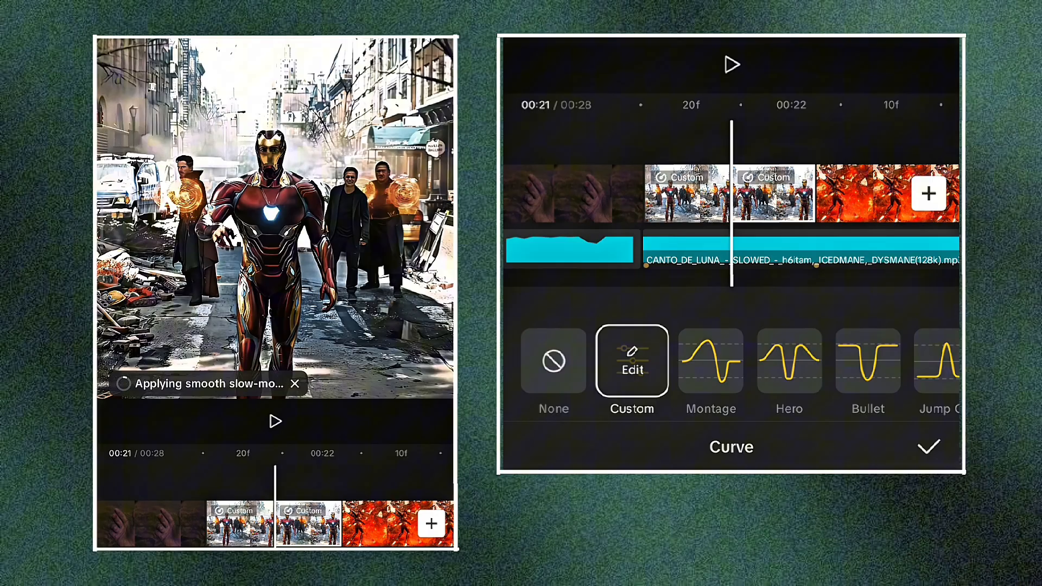
click(632, 362)
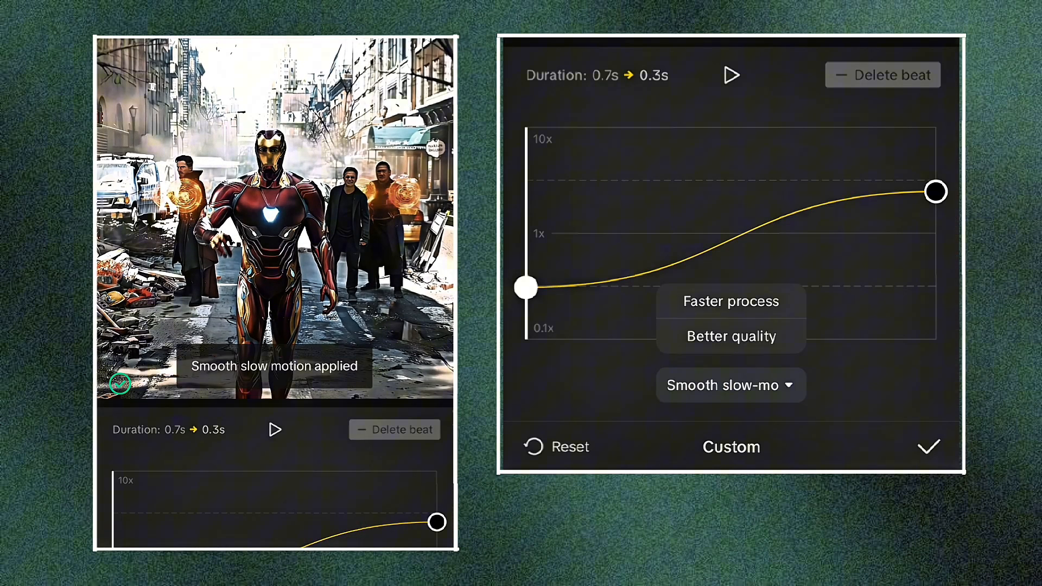
click(929, 446)
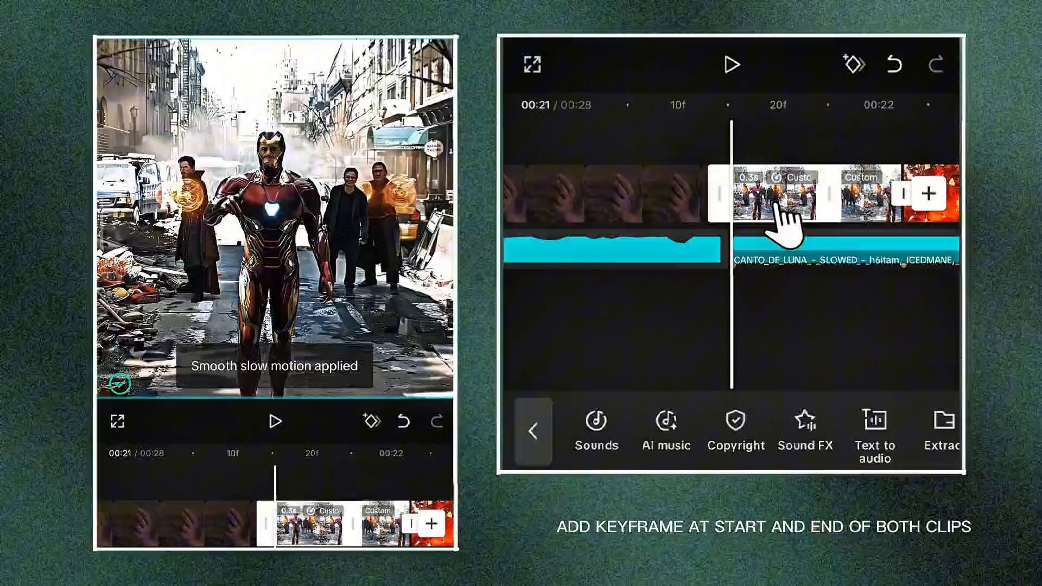
- Keyframe both clips and set Scale to 120% at the first clip's end and the second clip's start
click(783, 193)
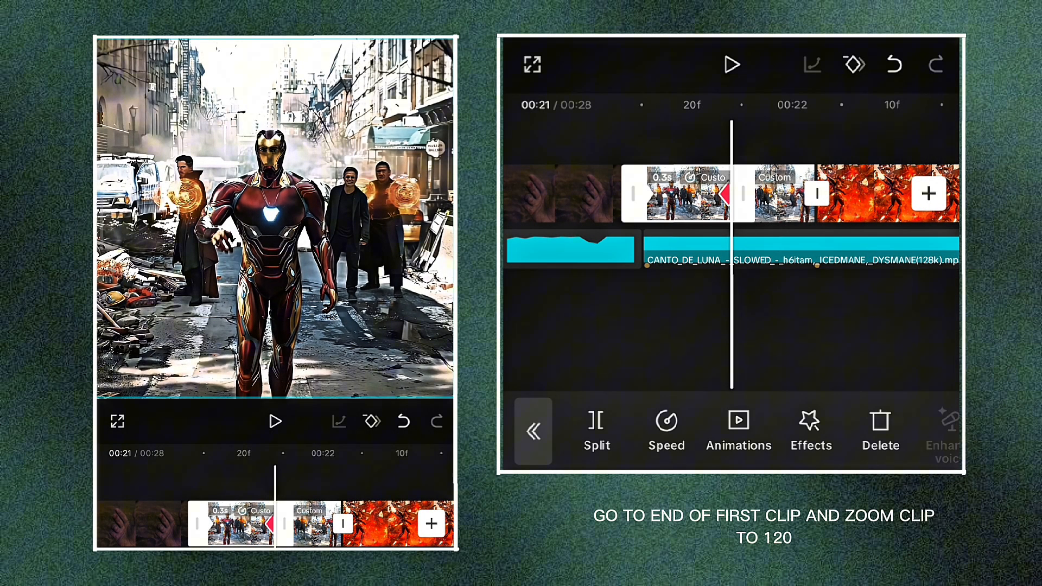
scroll(right, 3)
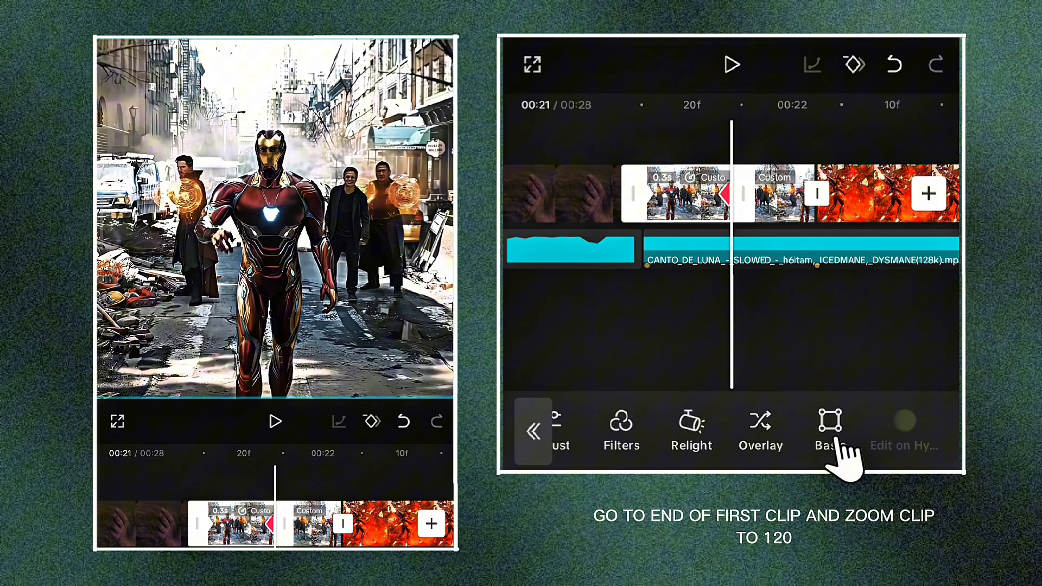
click(829, 432)
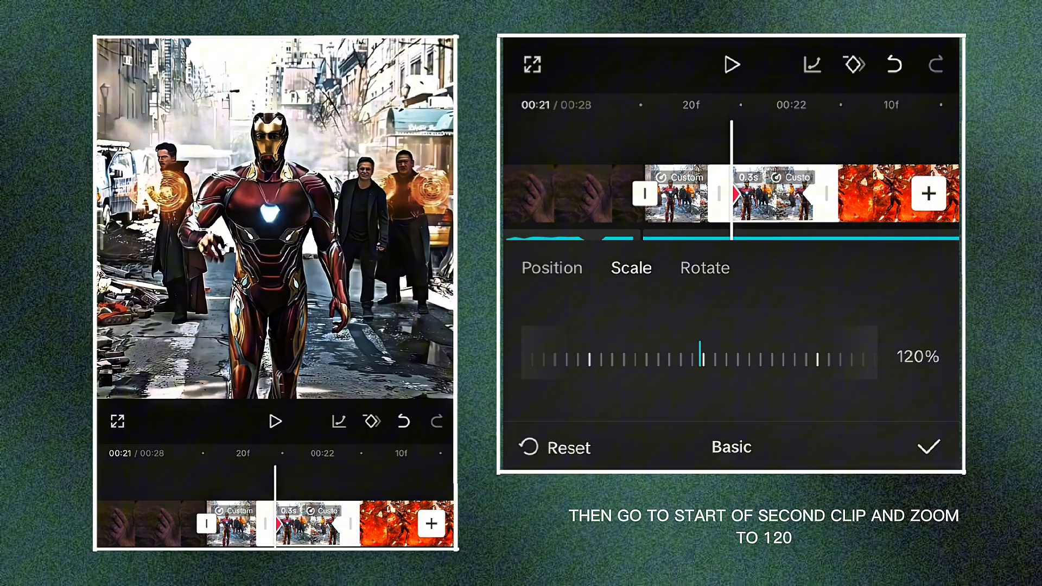
click(928, 446)
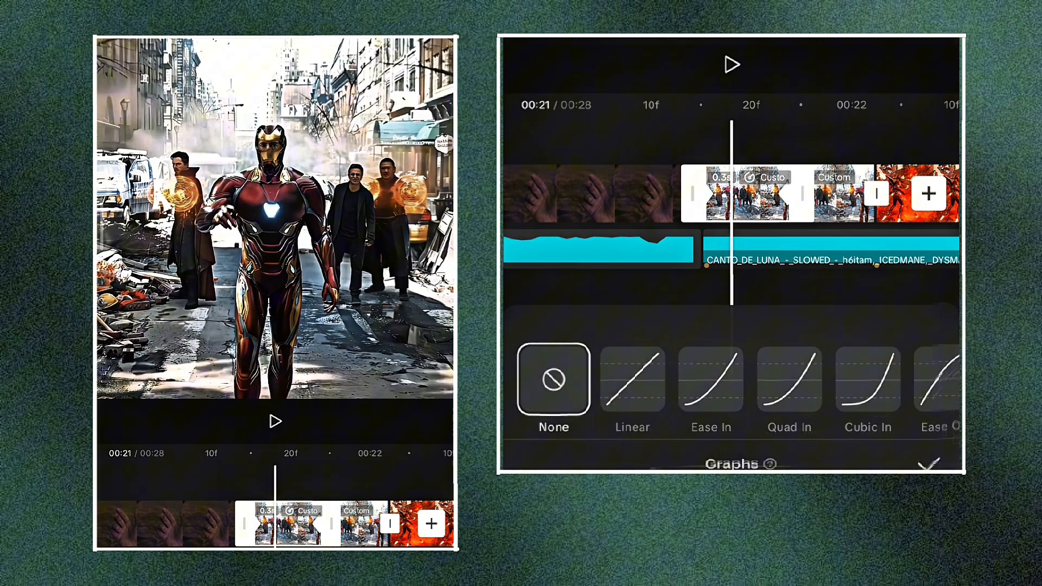
- Shape the zoom keyframes with a Linear graph dragged into a gentle-start, fast-end ease-in
click(632, 379)
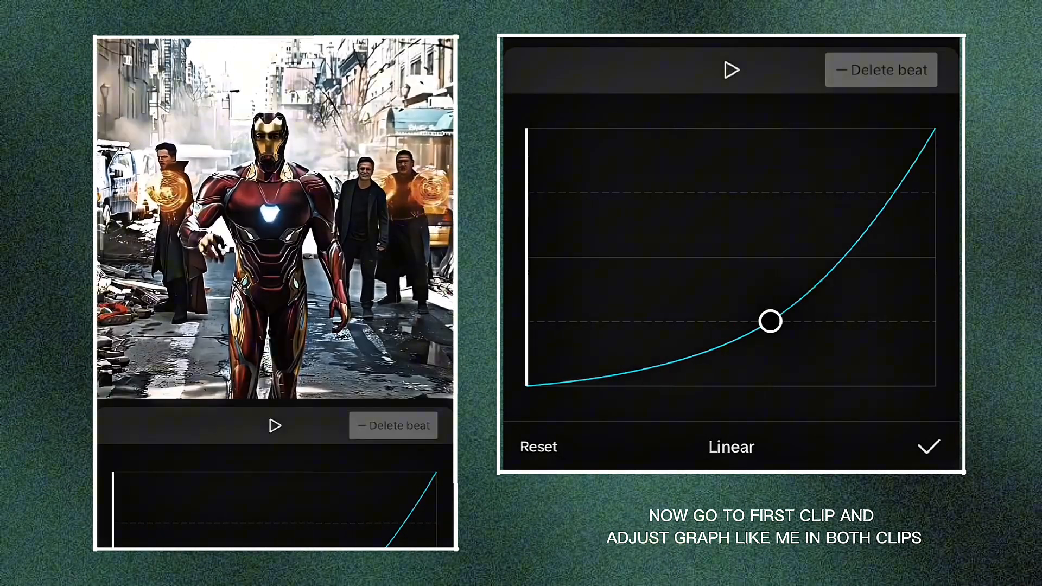
click(928, 446)
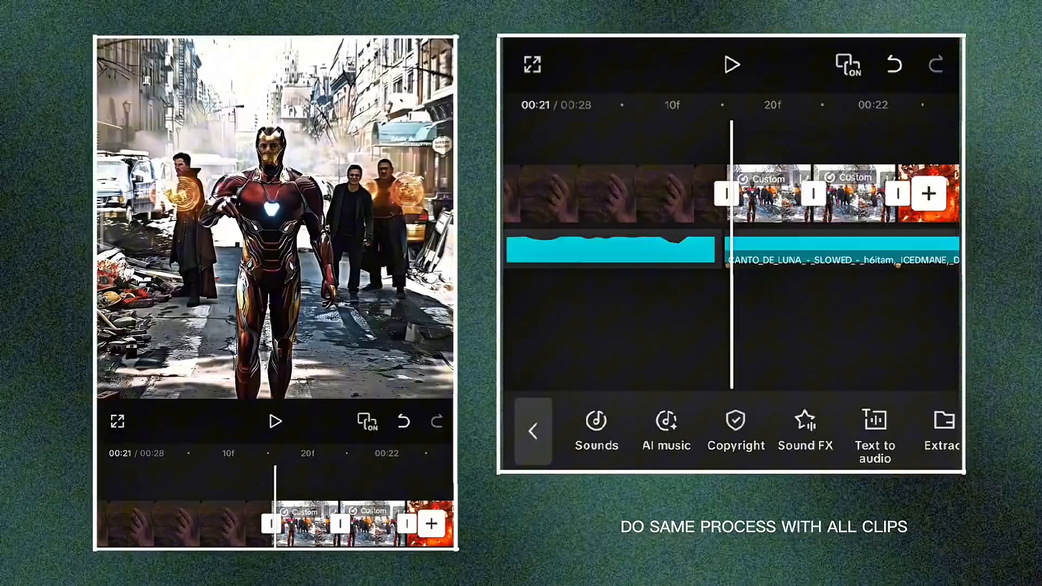
- Give the fire clip a slowing custom curve and its duplicate a rising one
click(731, 64)
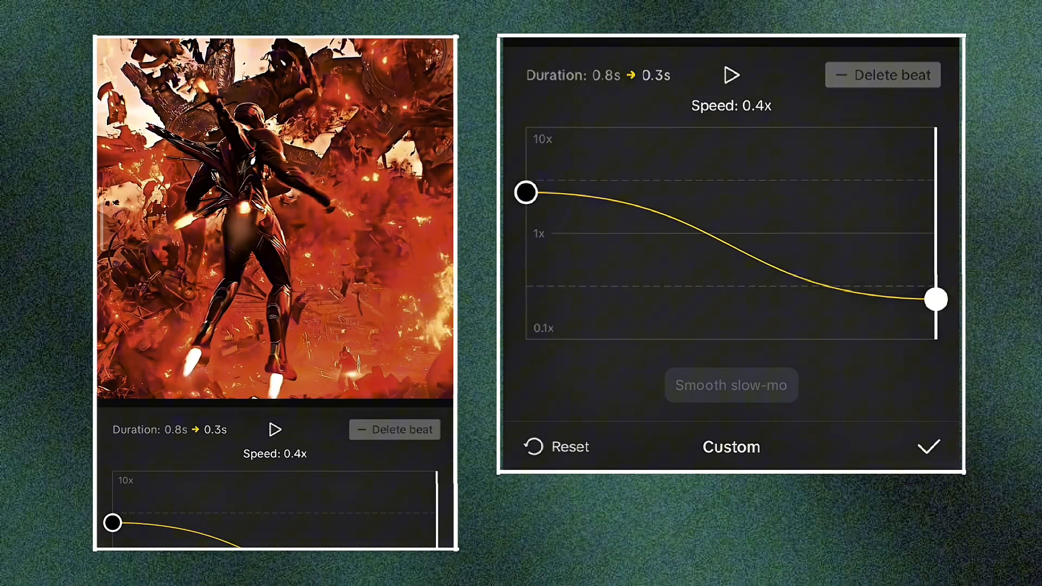
click(928, 446)
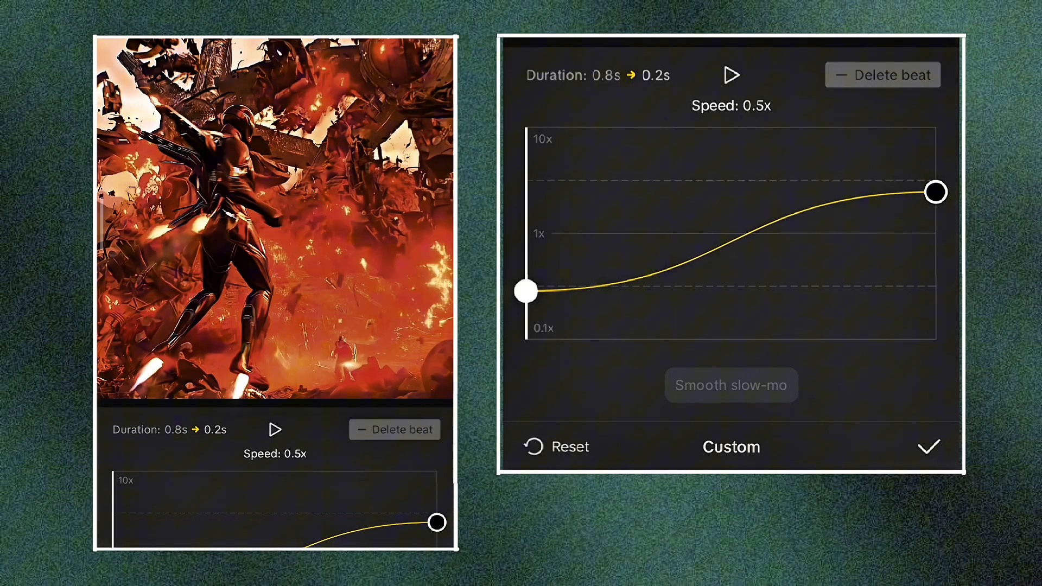
click(929, 447)
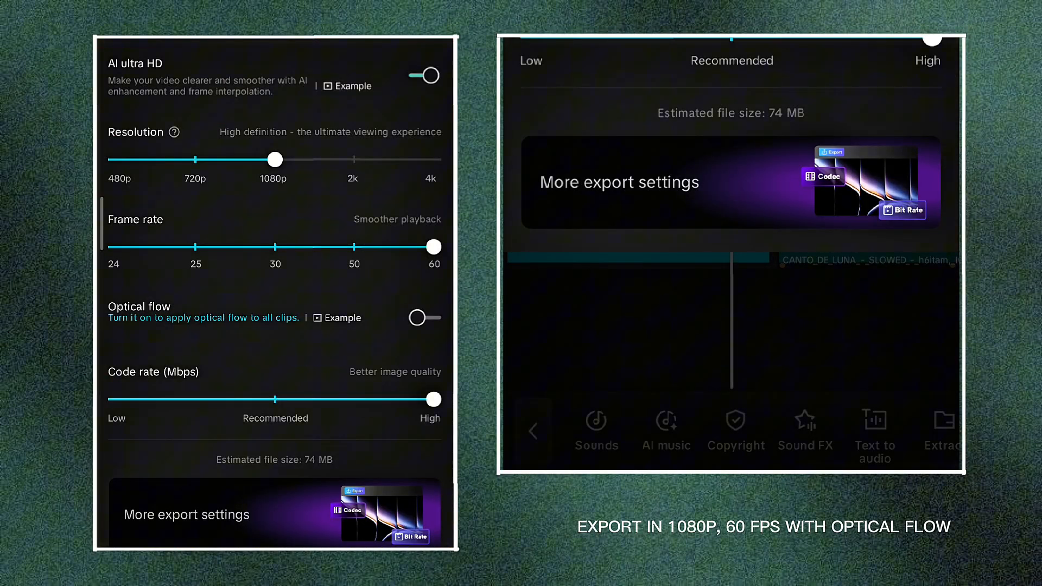
- Set export to 1080p at 60 fps with Optical flow turned on
click(422, 317)
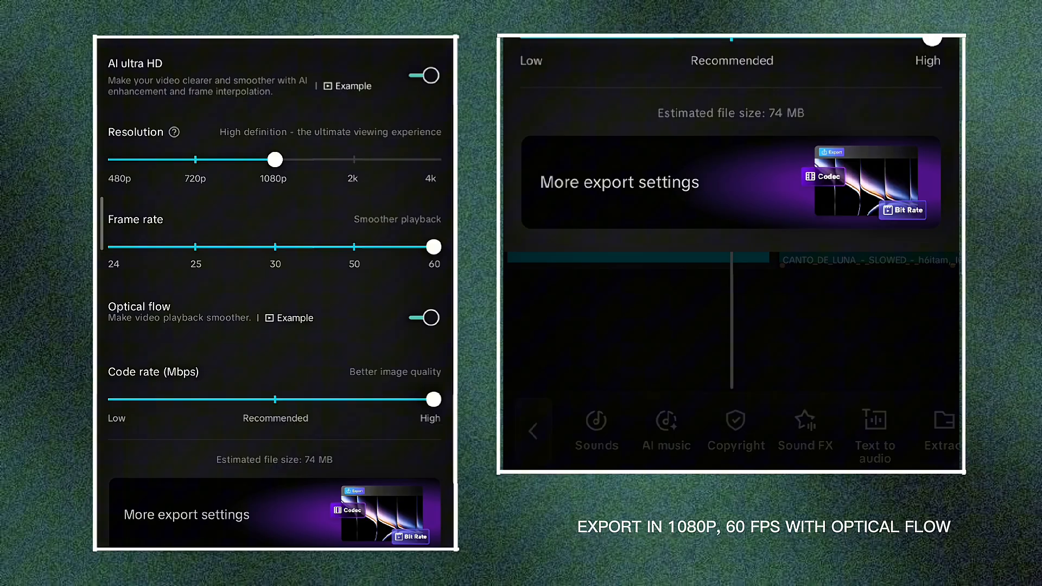